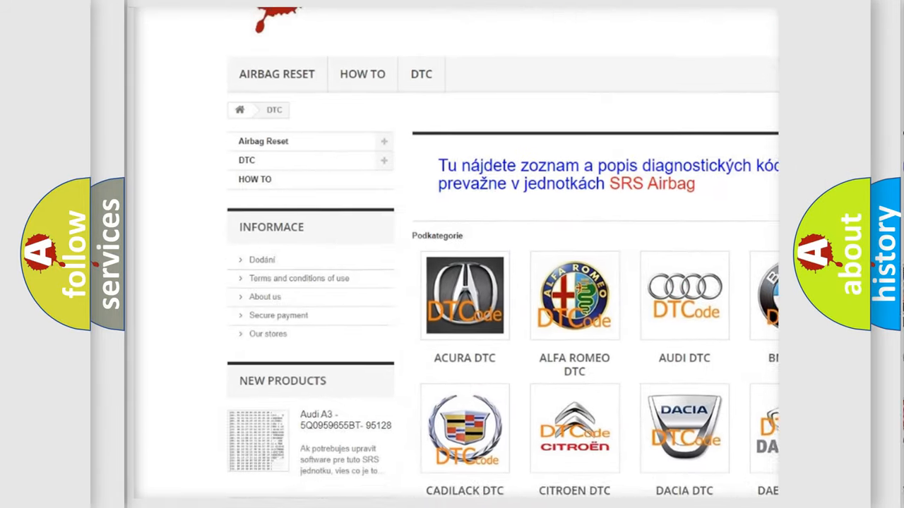
{"action": "scroll", "scroll_direction": "down", "scroll_amount": 3}
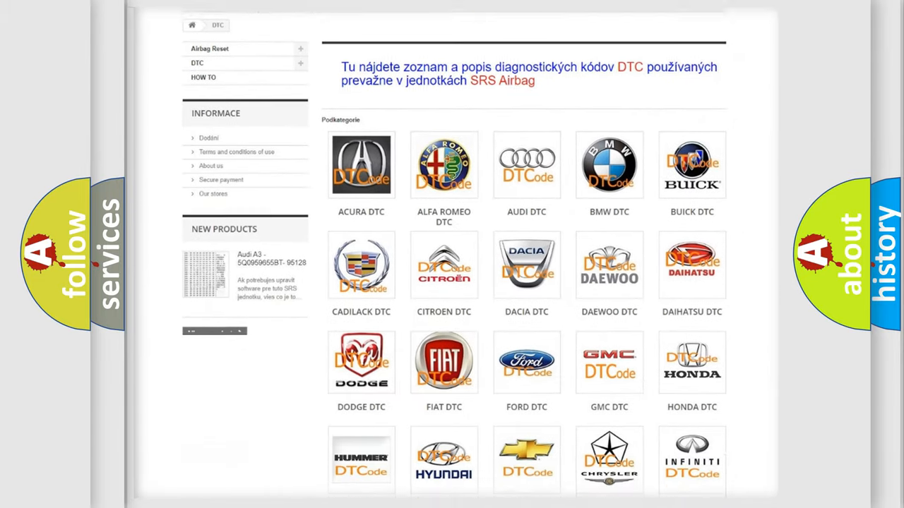
{"action": "scroll", "scroll_direction": "down", "scroll_amount": 3}
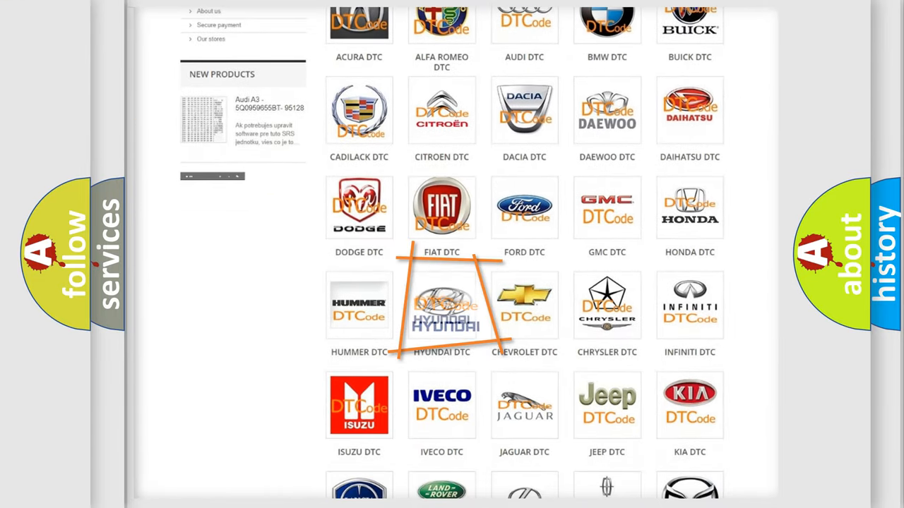